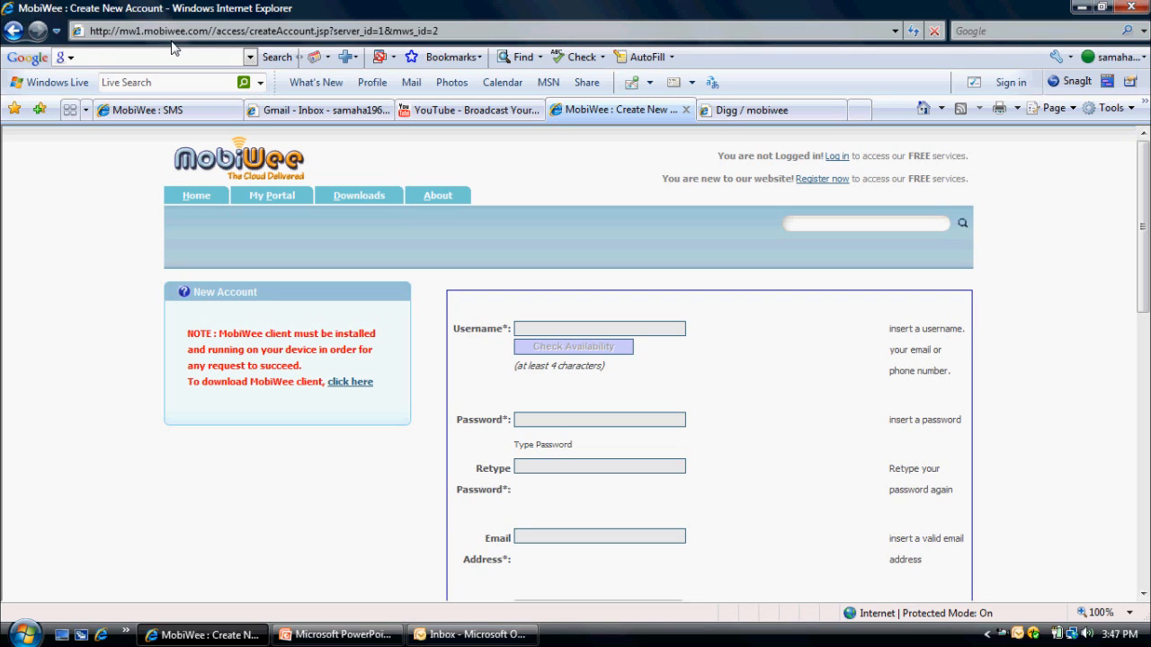
{"action": "mouse_move", "coordinate": [671, 173]}
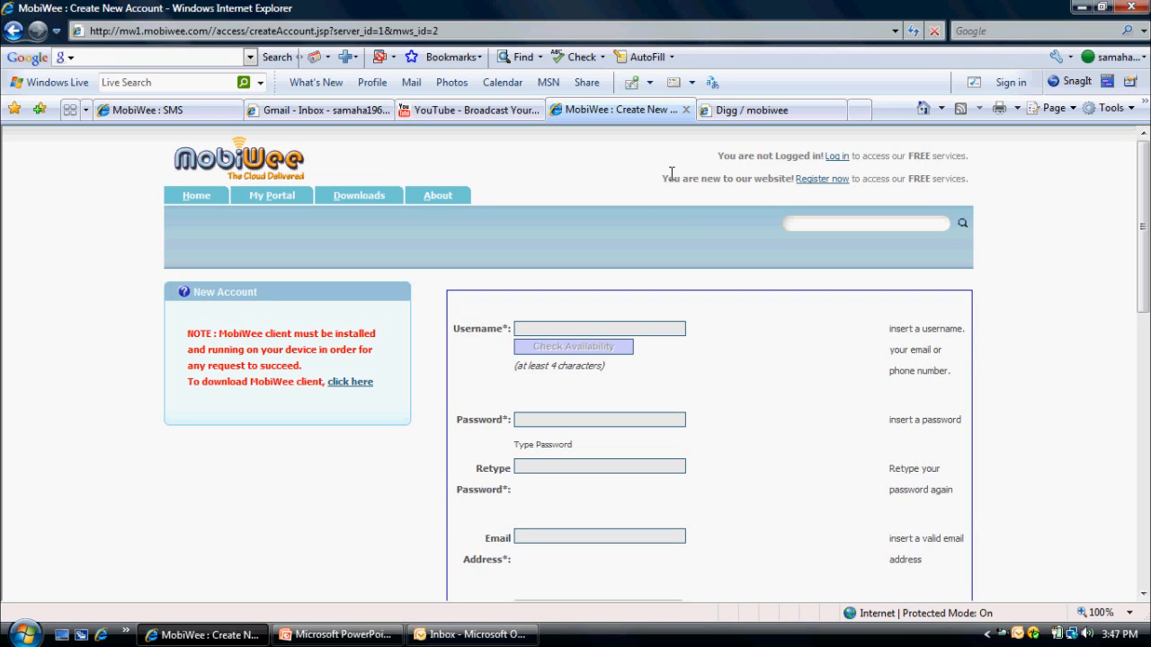
{"action": "mouse_move", "coordinate": [504, 305]}
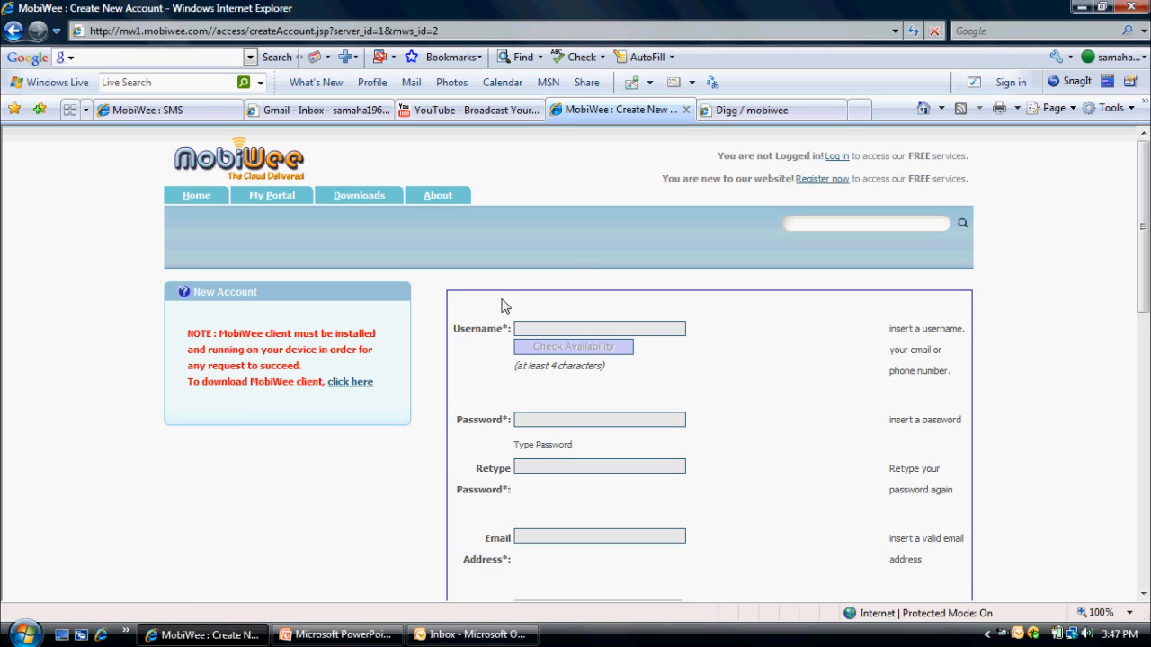
{"action": "mouse_move", "coordinate": [477, 345]}
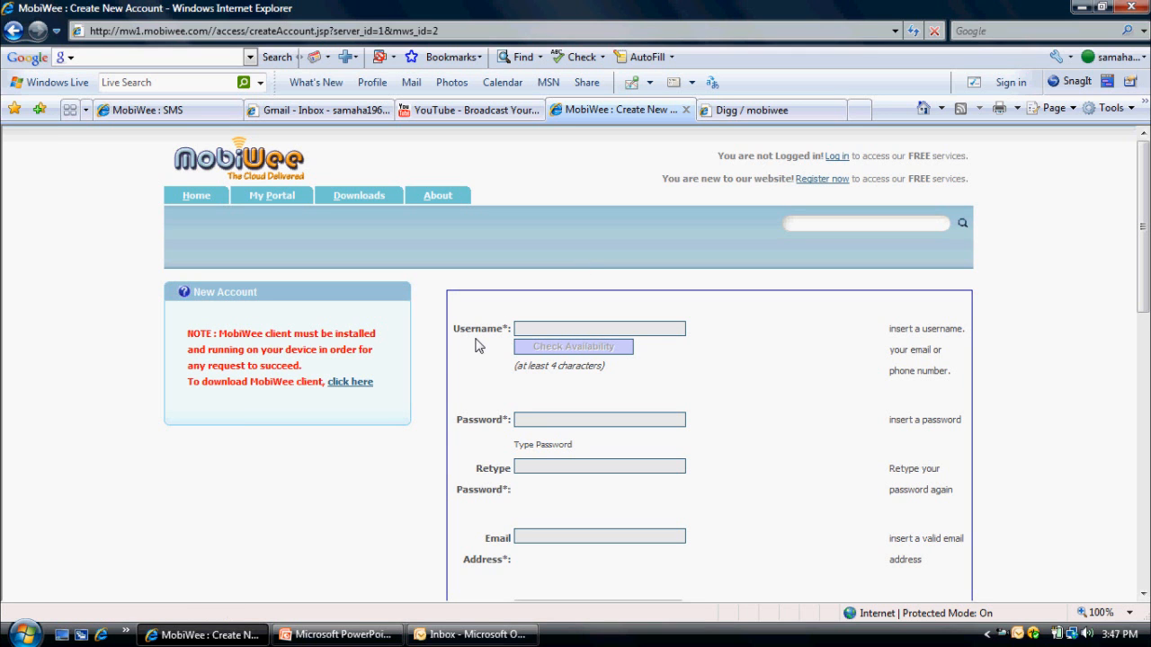
Scroll through the registration slides, keeping Microsoft Windows Mobile 6.1 as operating system
{"action": "scroll", "scroll_direction": "down", "scroll_amount": 3}
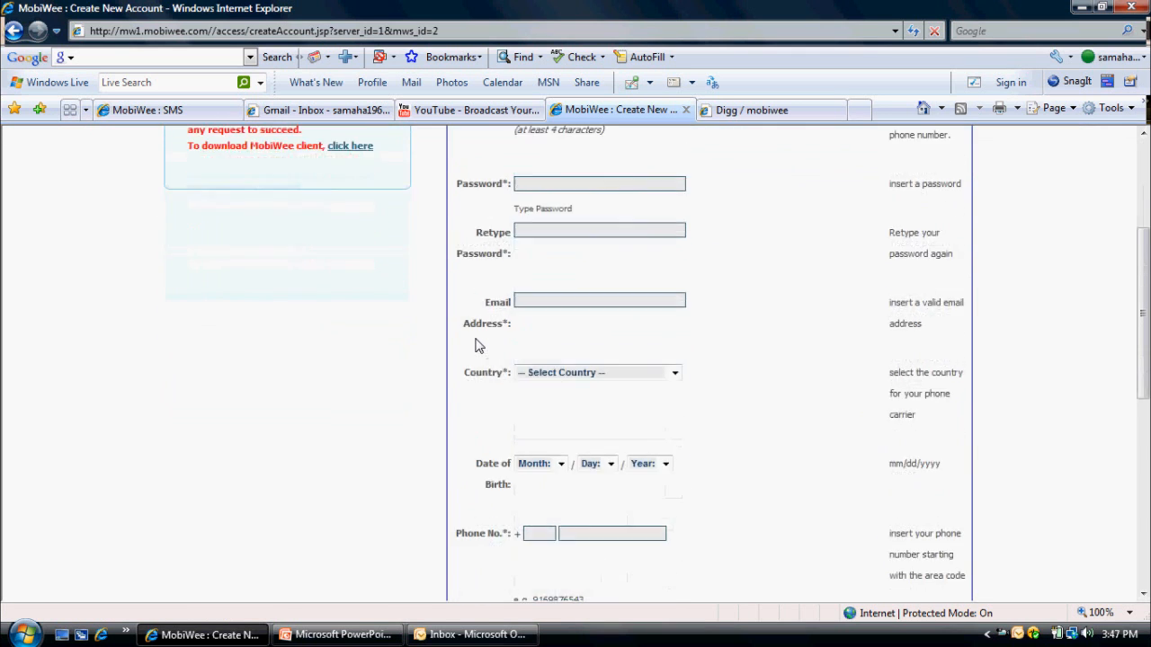
{"action": "scroll", "scroll_direction": "down", "scroll_amount": 3}
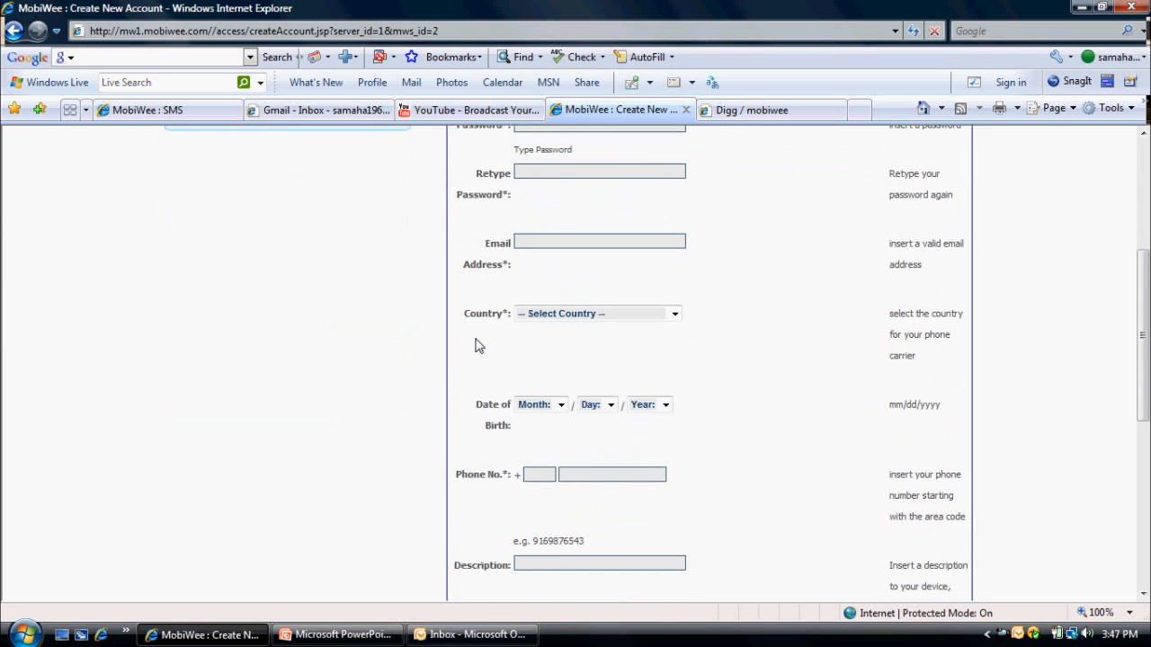
{"action": "scroll", "scroll_direction": "down", "scroll_amount": 3}
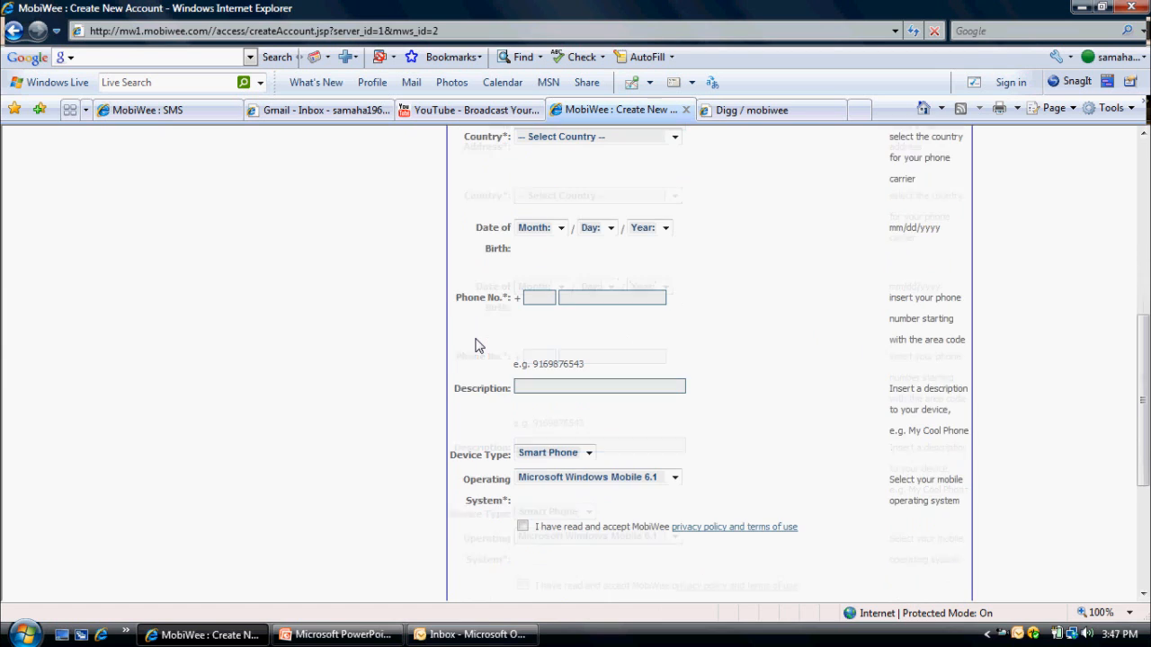
{"action": "scroll", "scroll_direction": "down", "scroll_amount": 3}
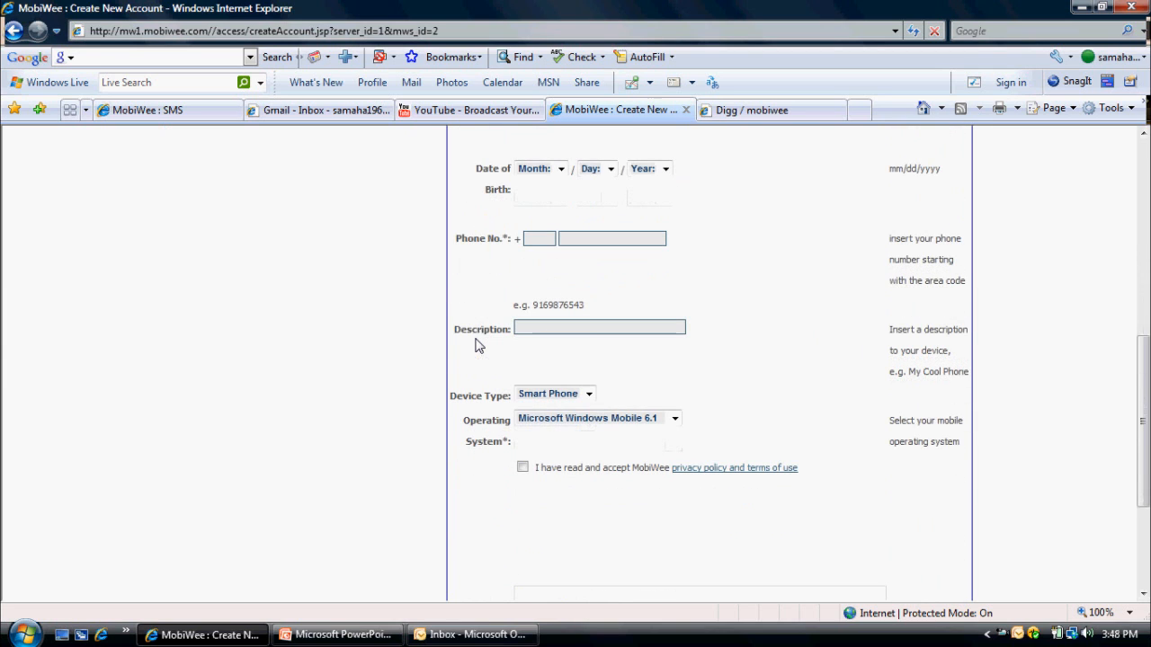
{"action": "mouse_move", "coordinate": [485, 351]}
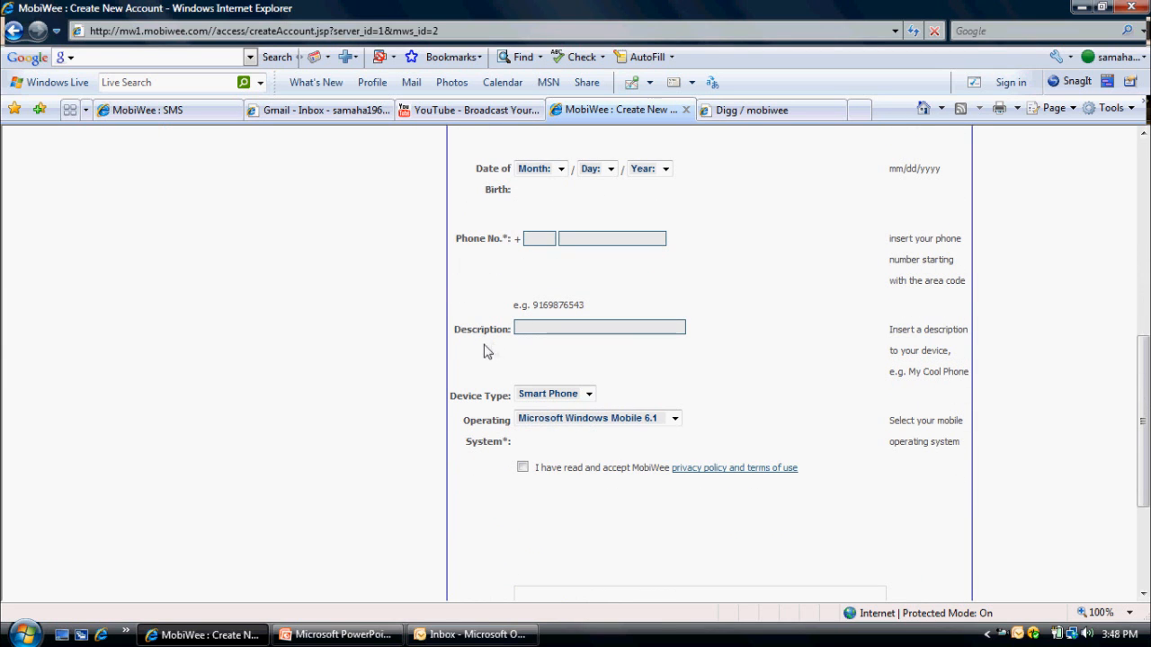
{"action": "scroll", "scroll_direction": "down", "scroll_amount": 3}
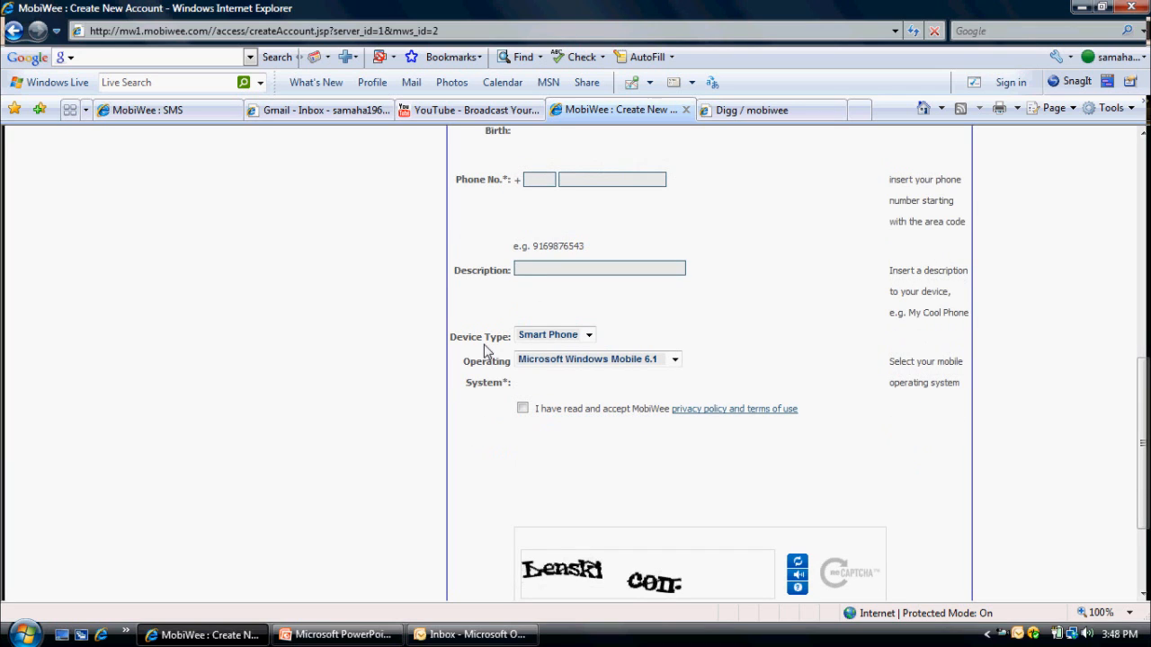
{"action": "scroll", "scroll_direction": "down", "scroll_amount": 3}
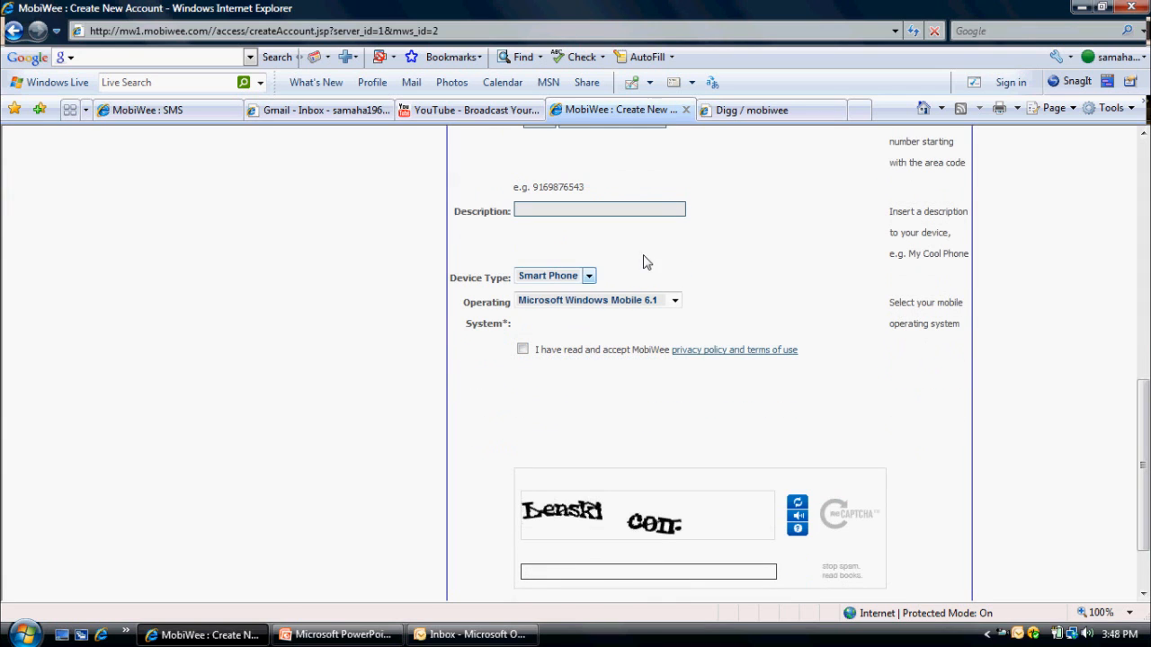
{"action": "left_click", "coordinate": [673, 299]}
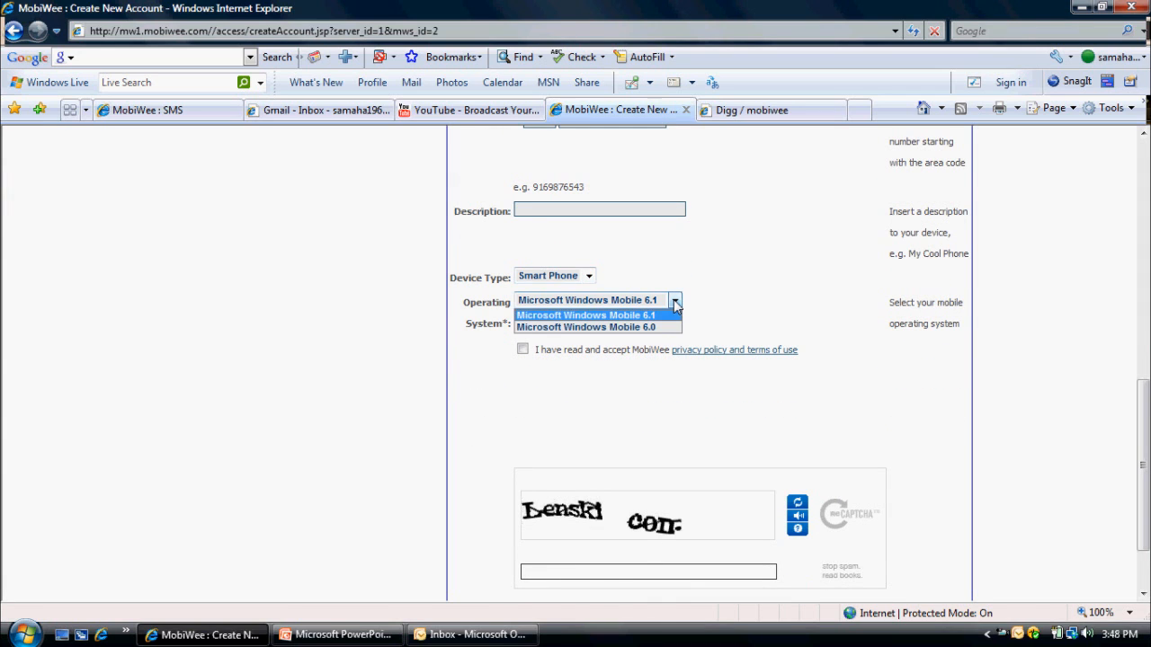
{"action": "left_click", "coordinate": [585, 326]}
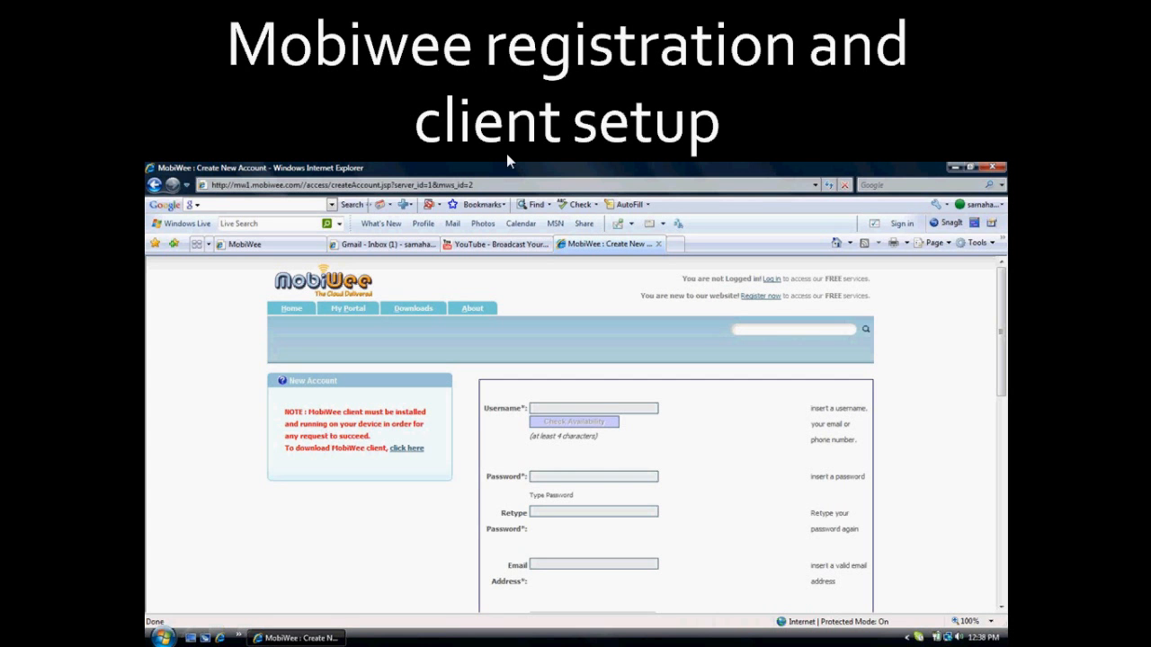
{"action": "mouse_move", "coordinate": [416, 546]}
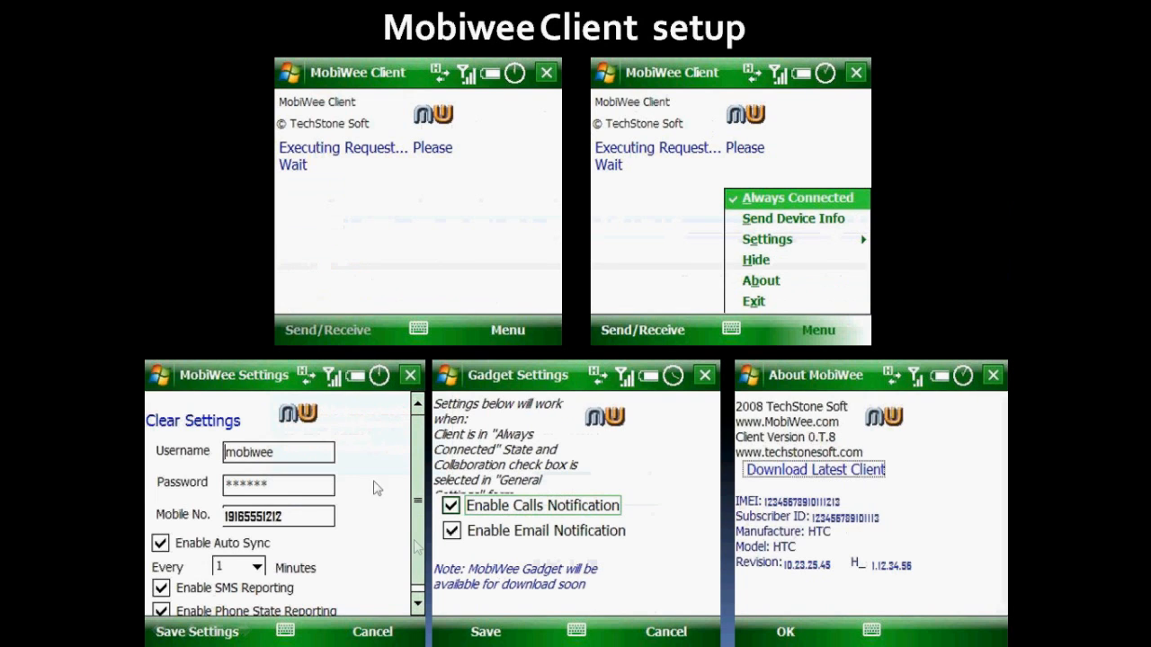
{"action": "mouse_move", "coordinate": [485, 247]}
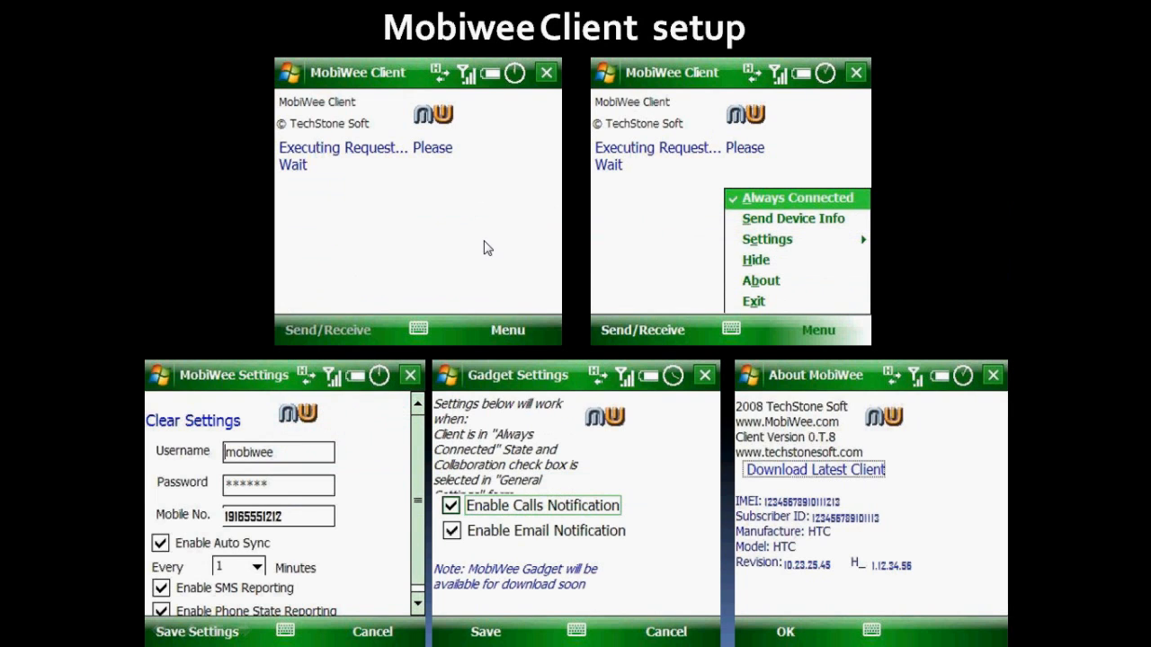
{"action": "mouse_move", "coordinate": [429, 241]}
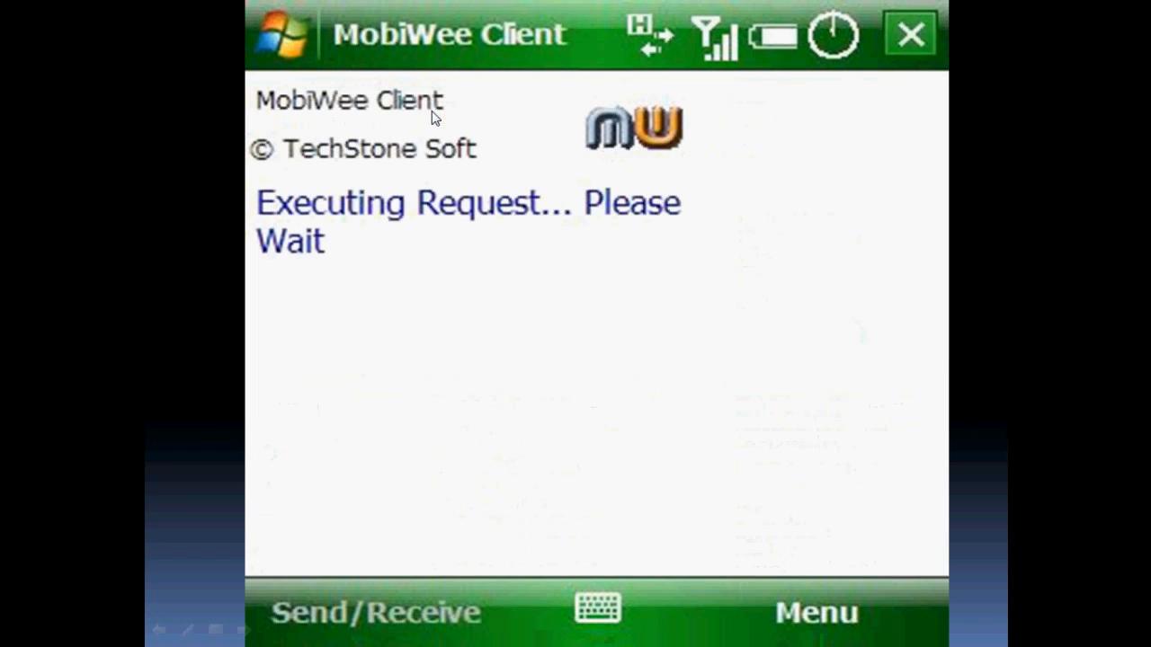
{"action": "mouse_move", "coordinate": [623, 133]}
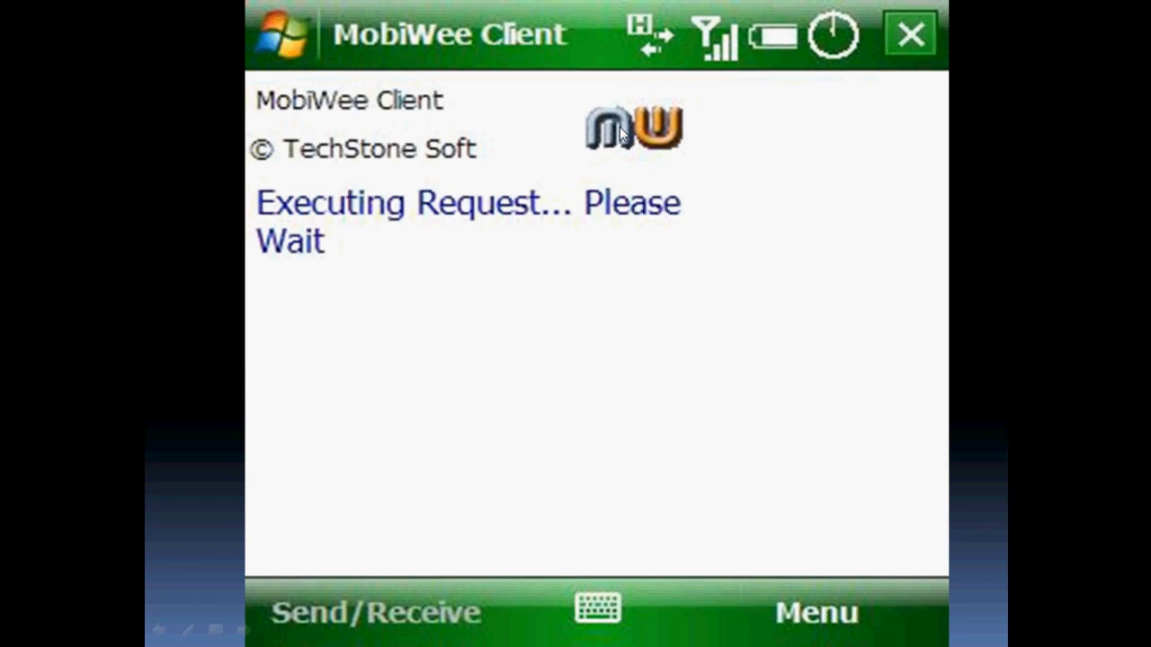
{"action": "mouse_move", "coordinate": [680, 326]}
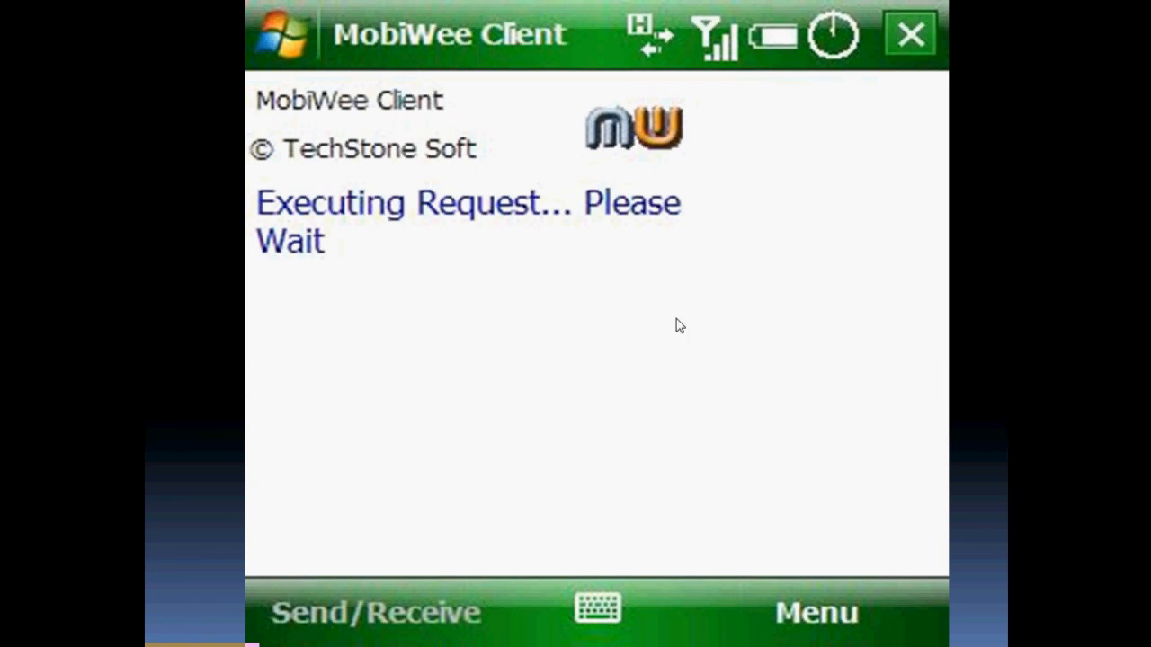
{"action": "mouse_move", "coordinate": [858, 261]}
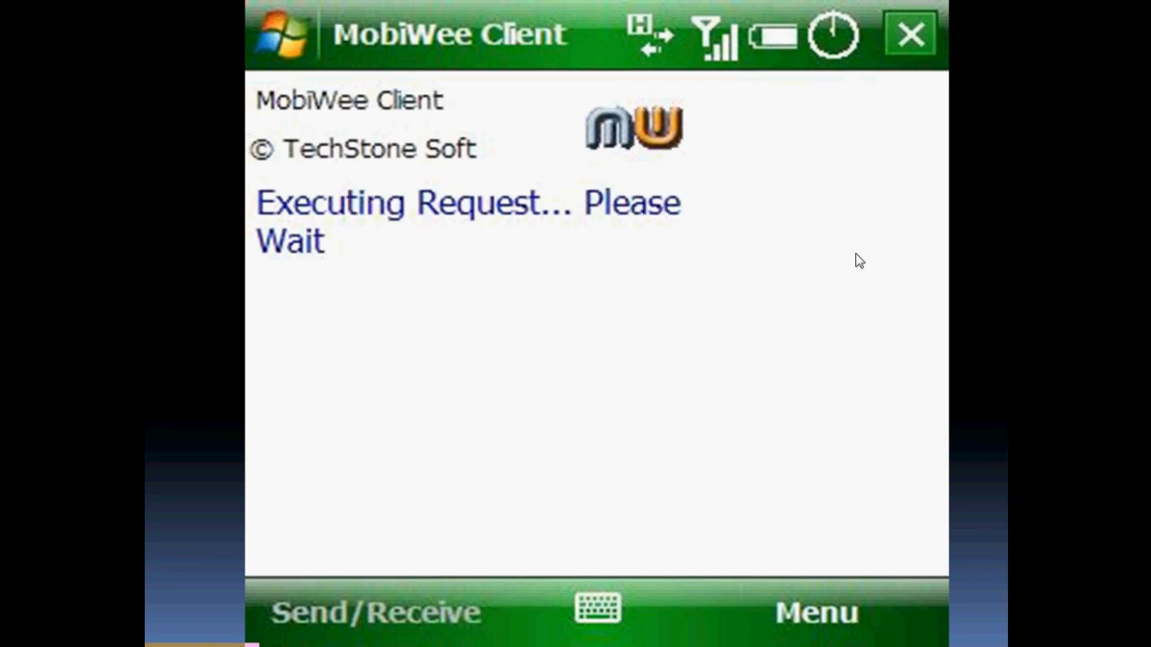
{"action": "mouse_move", "coordinate": [845, 520]}
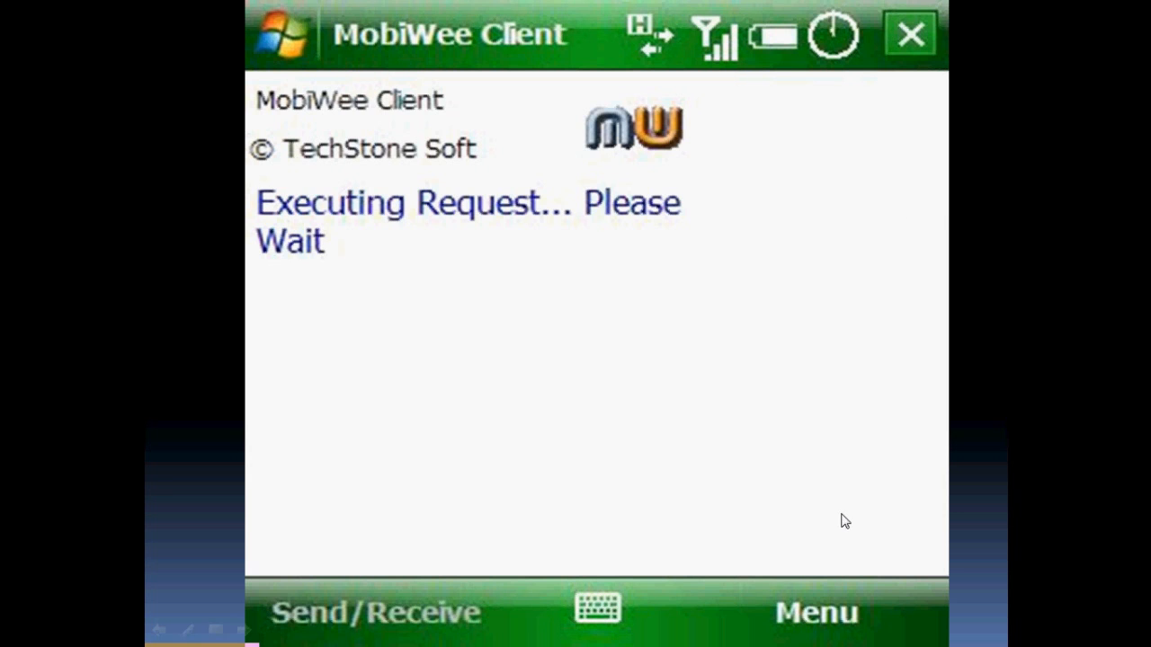
{"action": "mouse_move", "coordinate": [822, 614]}
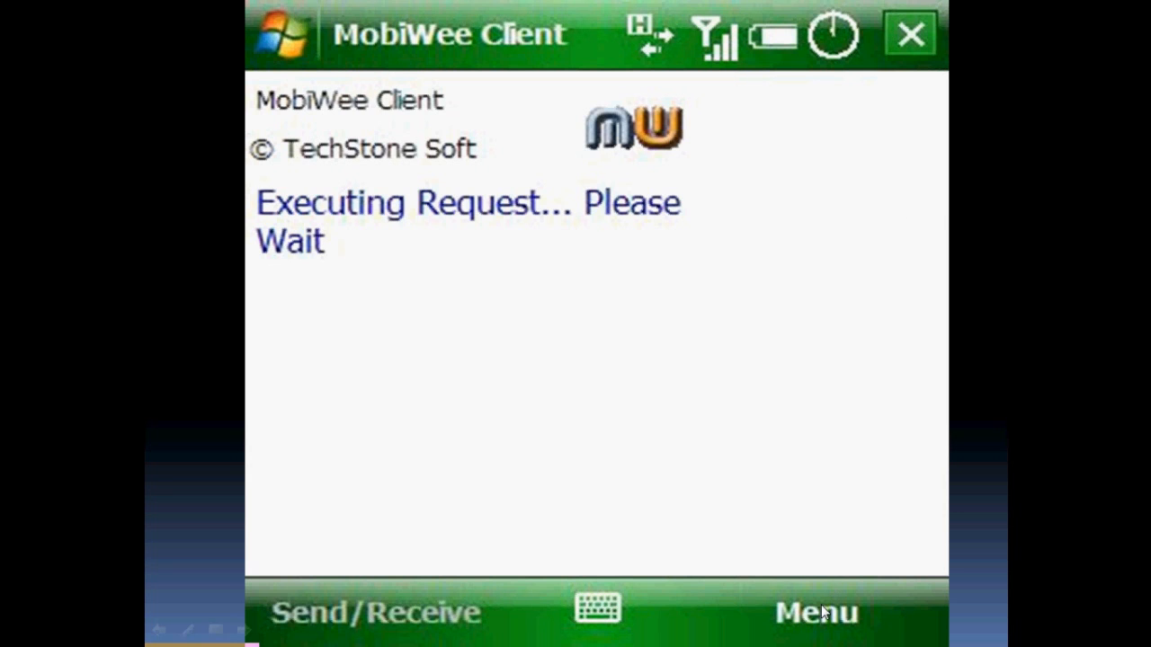
Open the MobiWee Settings screen showing username 'mobiwee' and auto-sync every 1 minute
{"action": "left_click", "coordinate": [814, 613]}
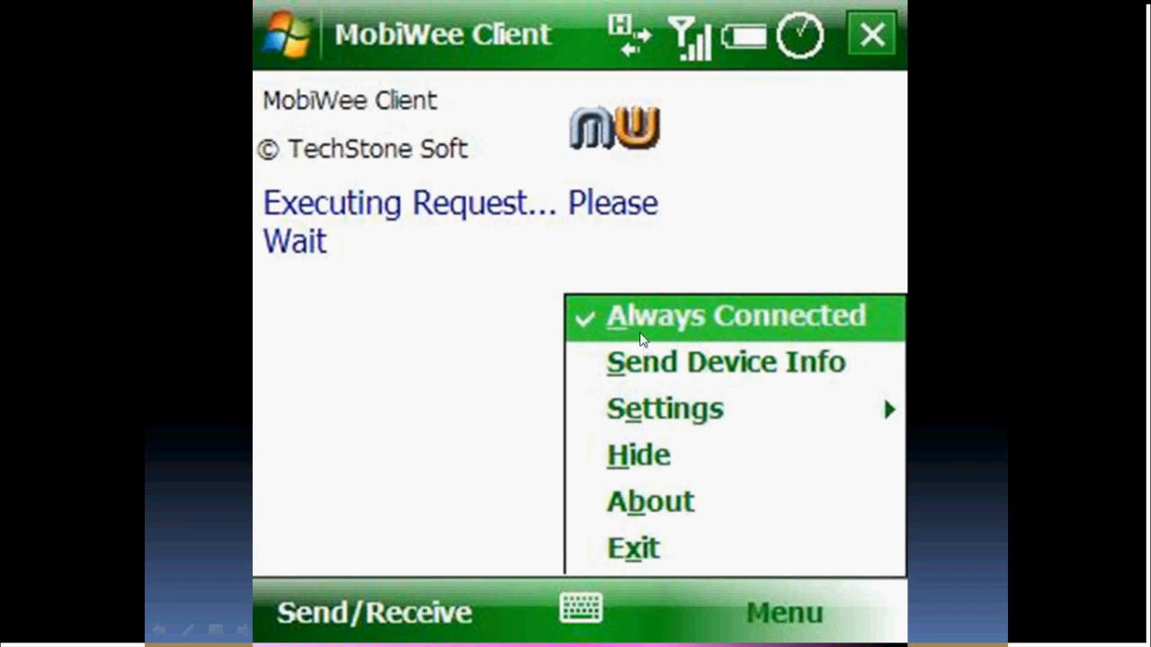
{"action": "mouse_move", "coordinate": [618, 416]}
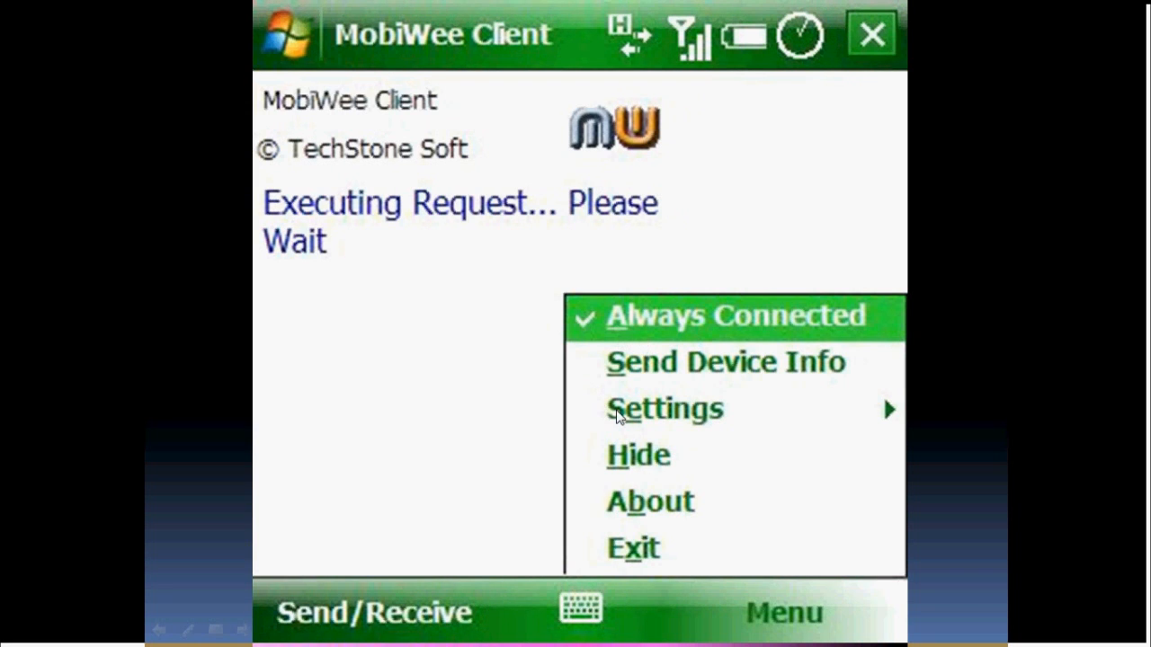
{"action": "left_click", "coordinate": [665, 408]}
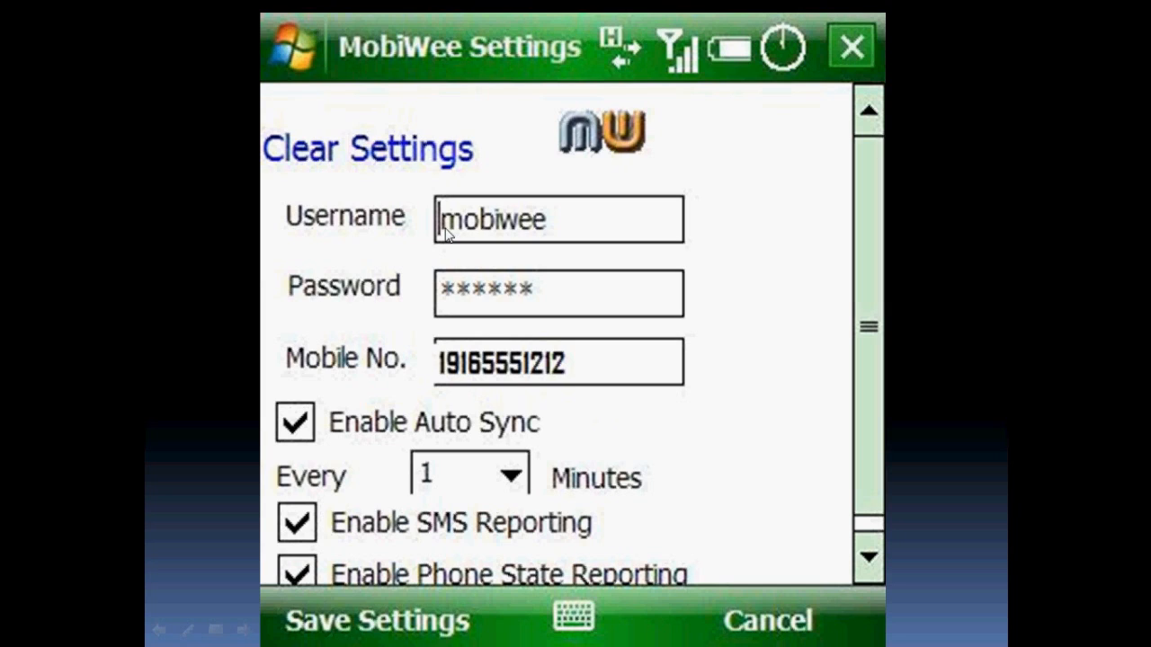
{"action": "mouse_move", "coordinate": [461, 344]}
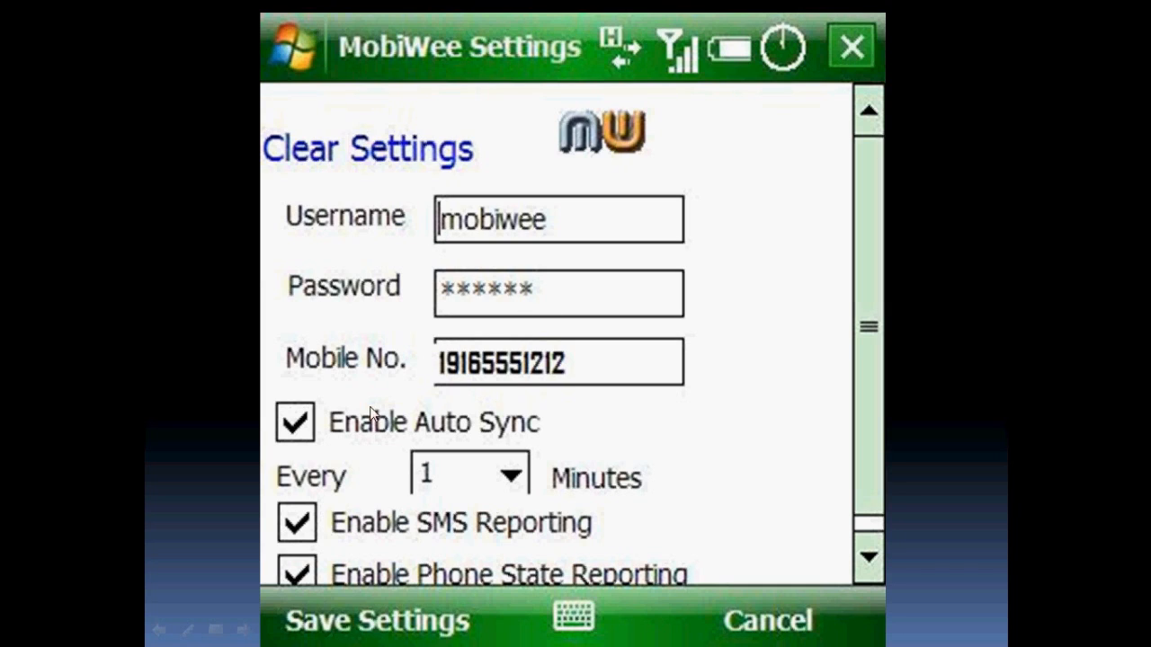
{"action": "mouse_move", "coordinate": [515, 377]}
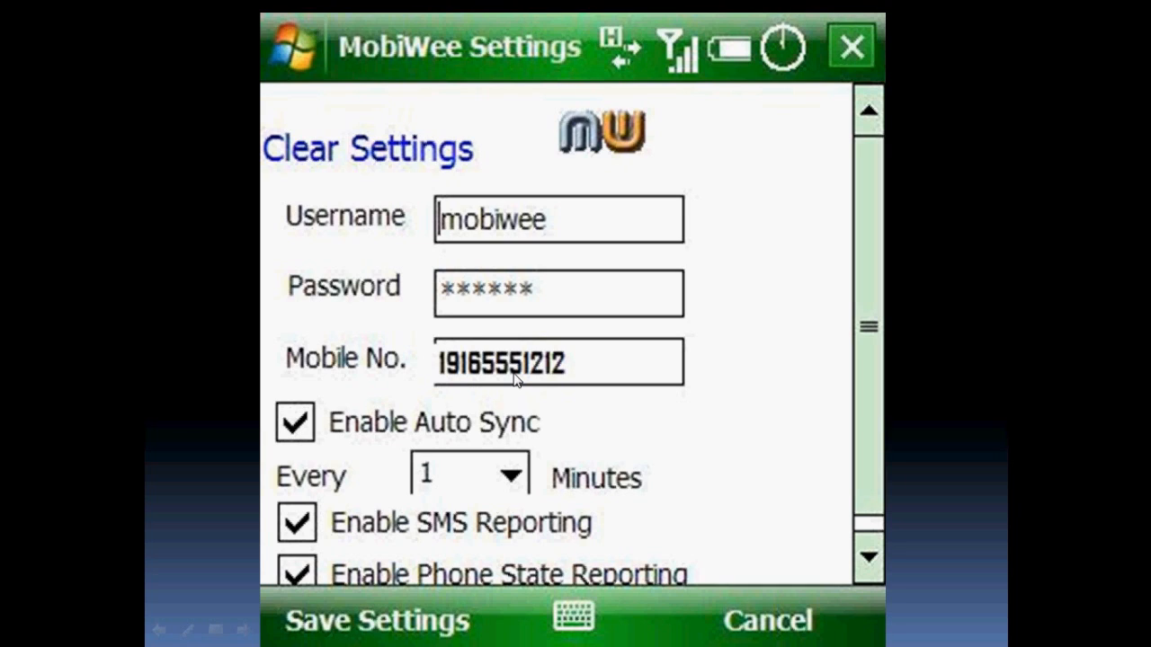
{"action": "mouse_move", "coordinate": [364, 440]}
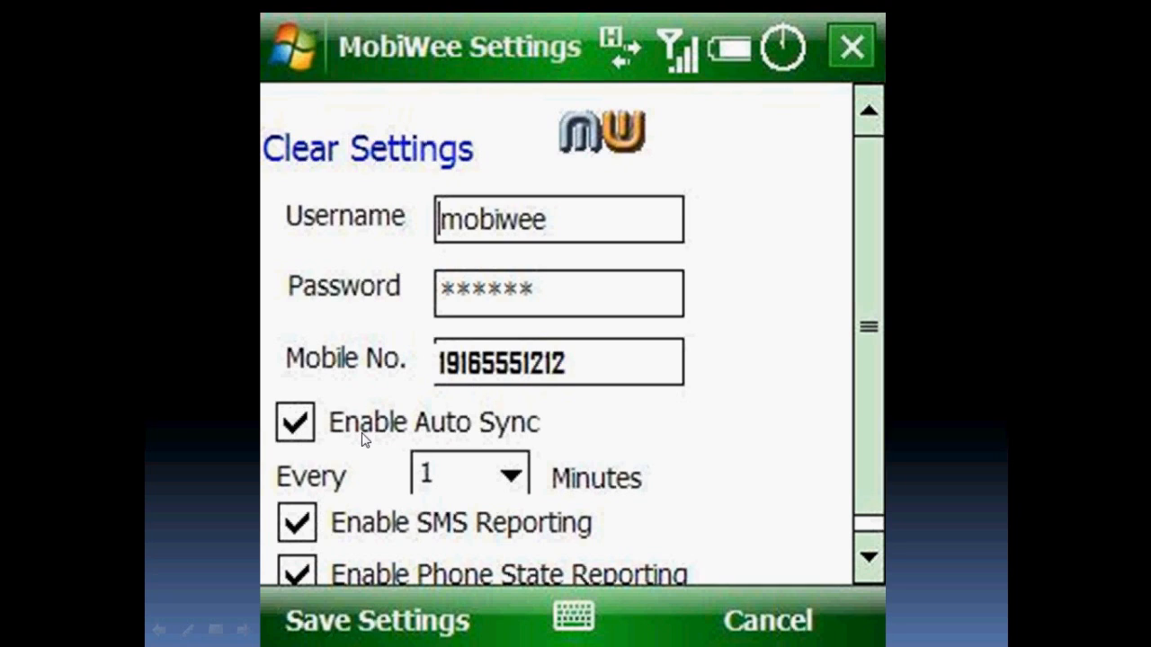
{"action": "mouse_move", "coordinate": [441, 489]}
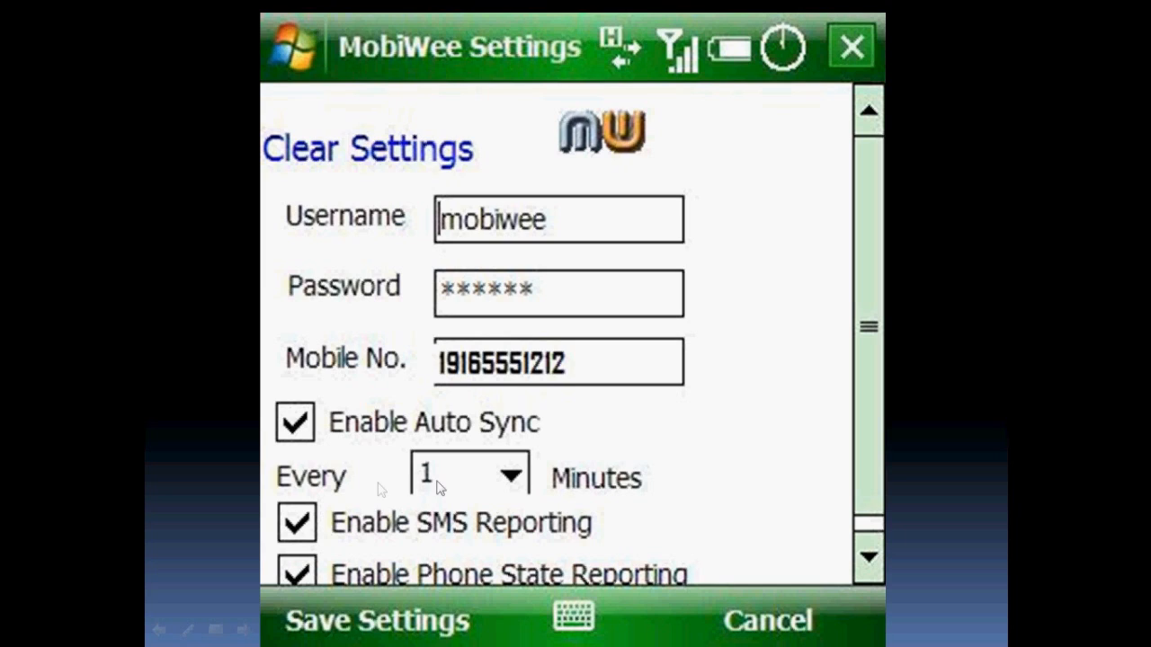
{"action": "mouse_move", "coordinate": [352, 501]}
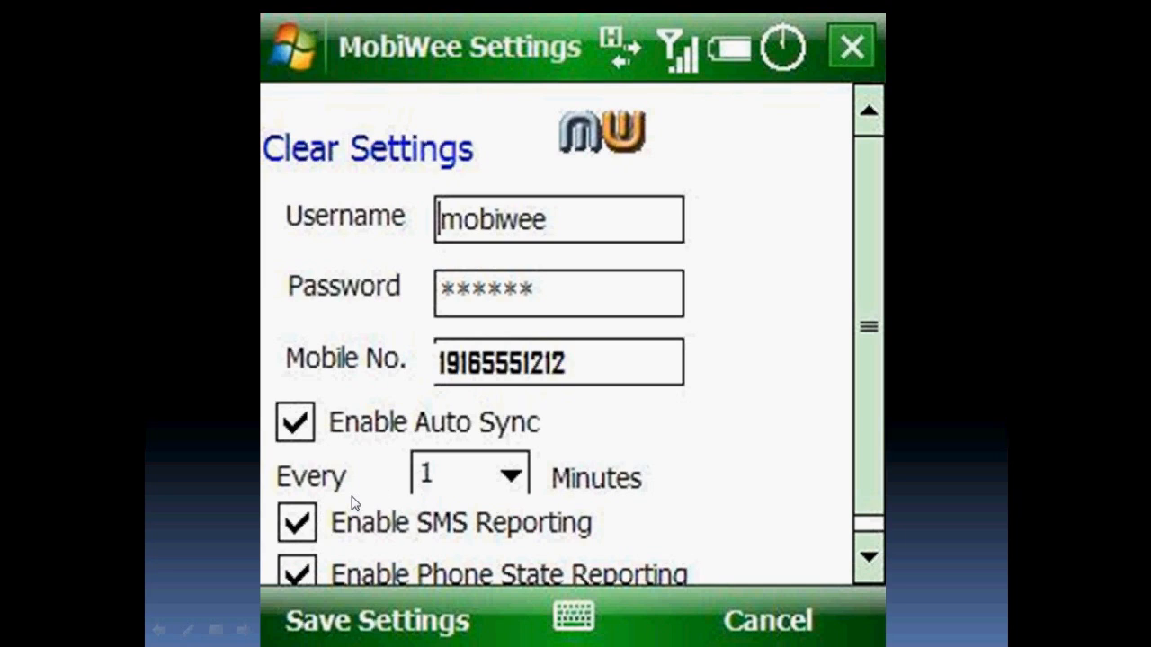
{"action": "mouse_move", "coordinate": [288, 537]}
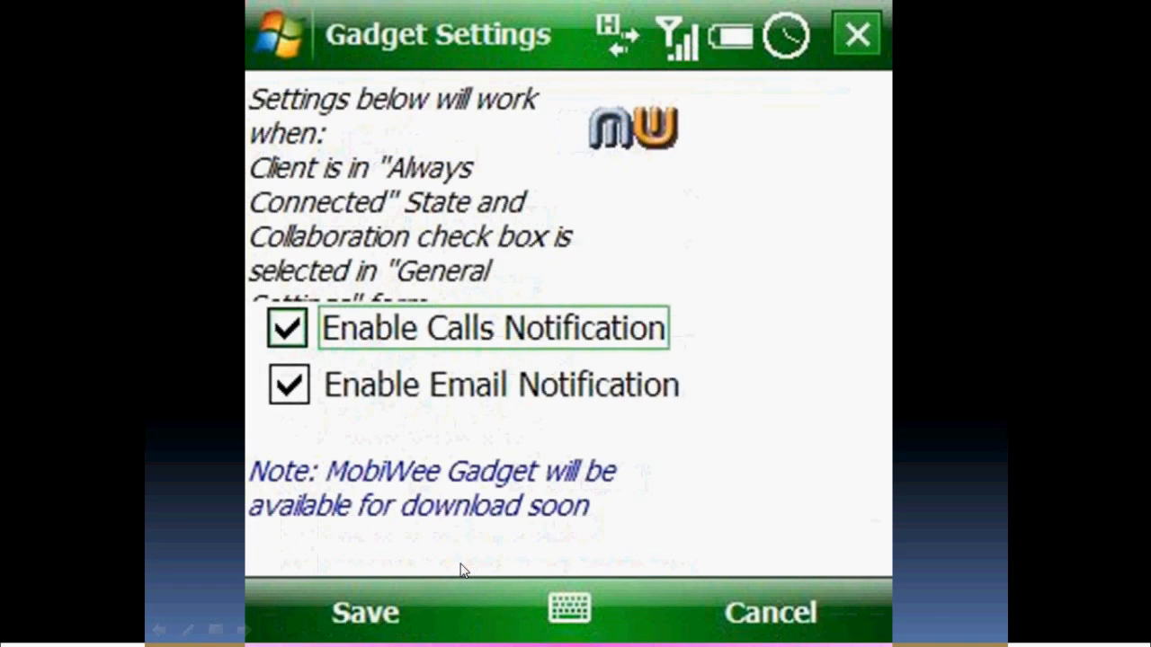
{"action": "mouse_move", "coordinate": [405, 361]}
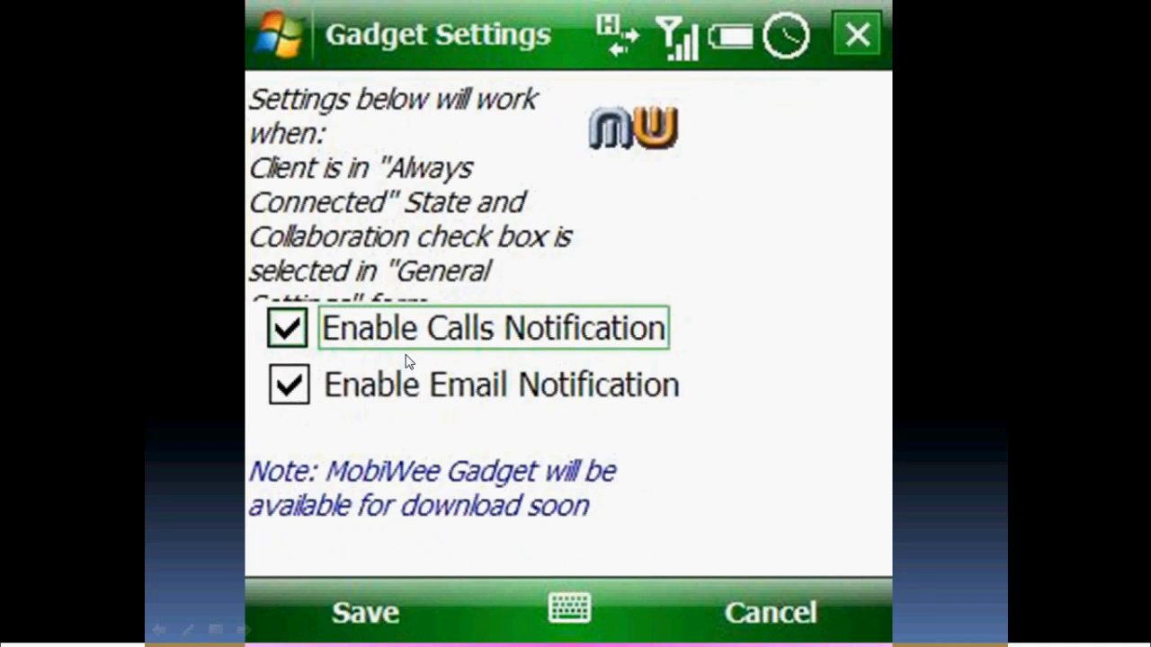
{"action": "mouse_move", "coordinate": [439, 65]}
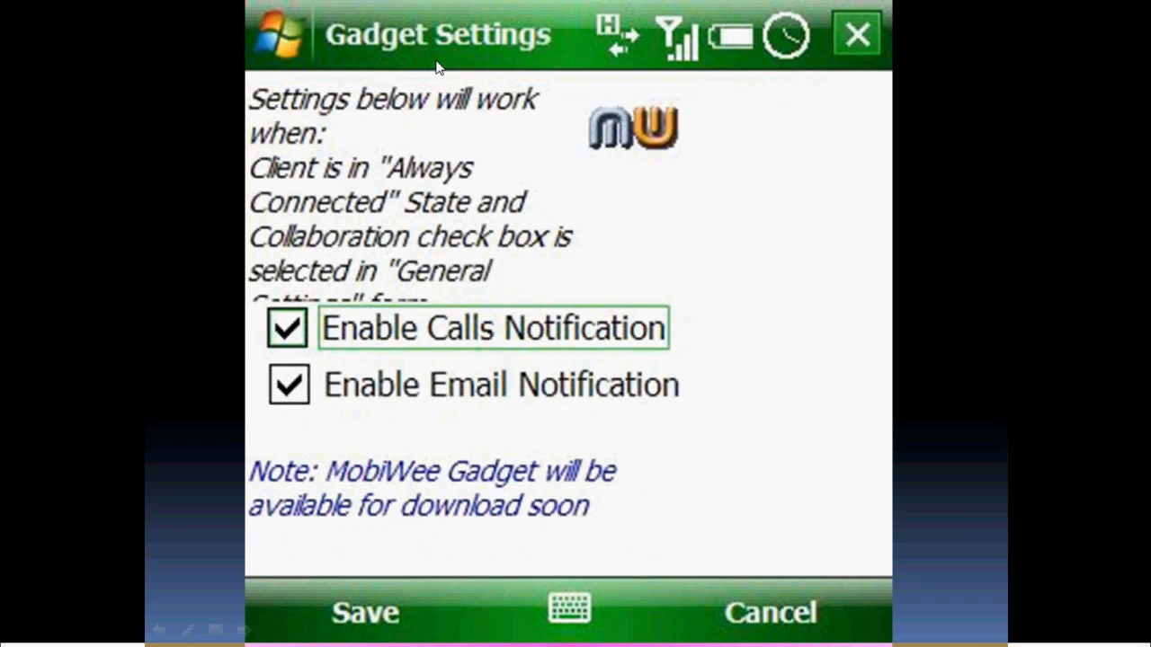